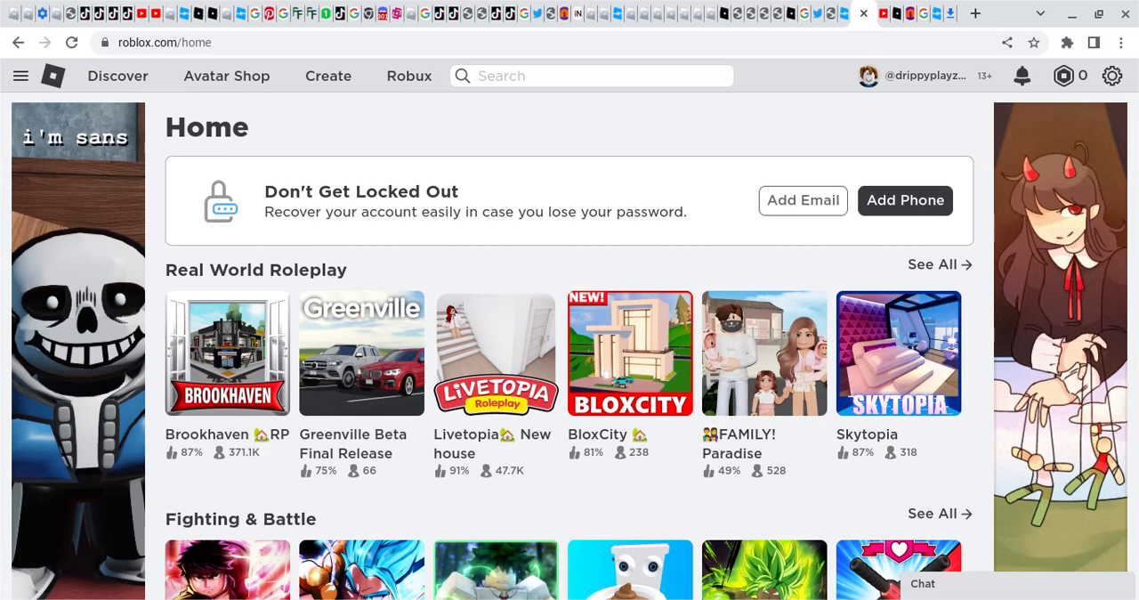
{"action": "mouse_move", "coordinate": [694, 29]}
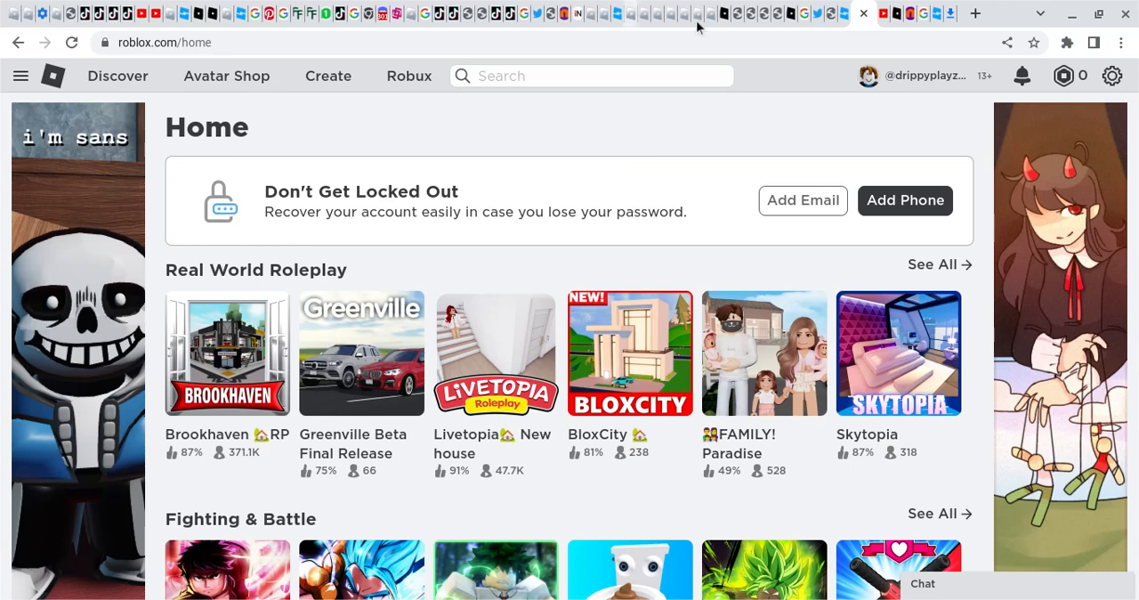
{"action": "mouse_move", "coordinate": [522, 486]}
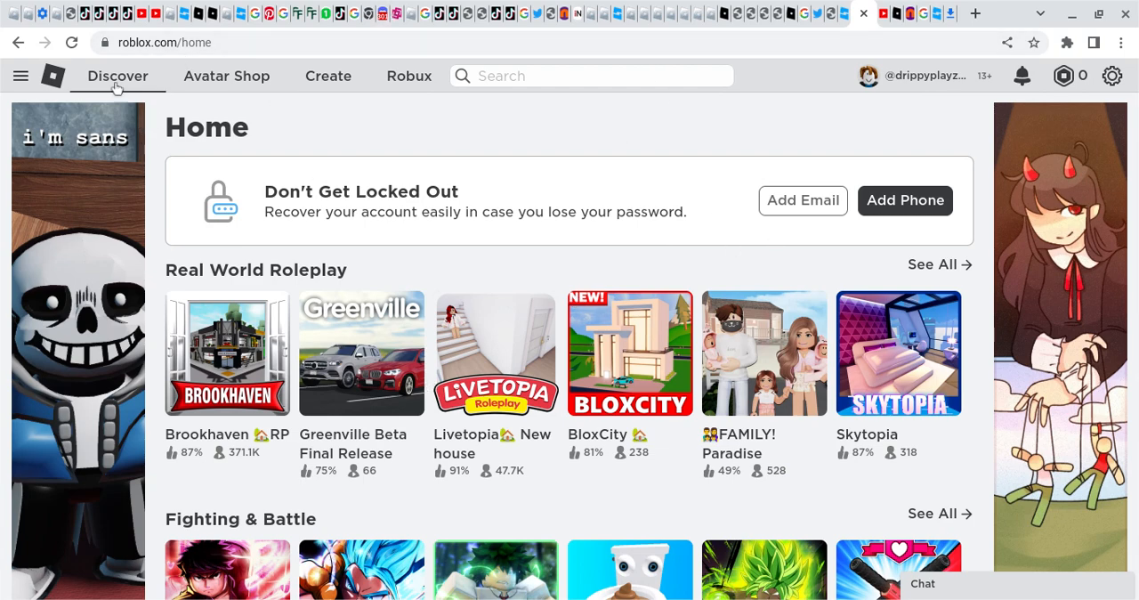
{"action": "mouse_move", "coordinate": [1068, 76]}
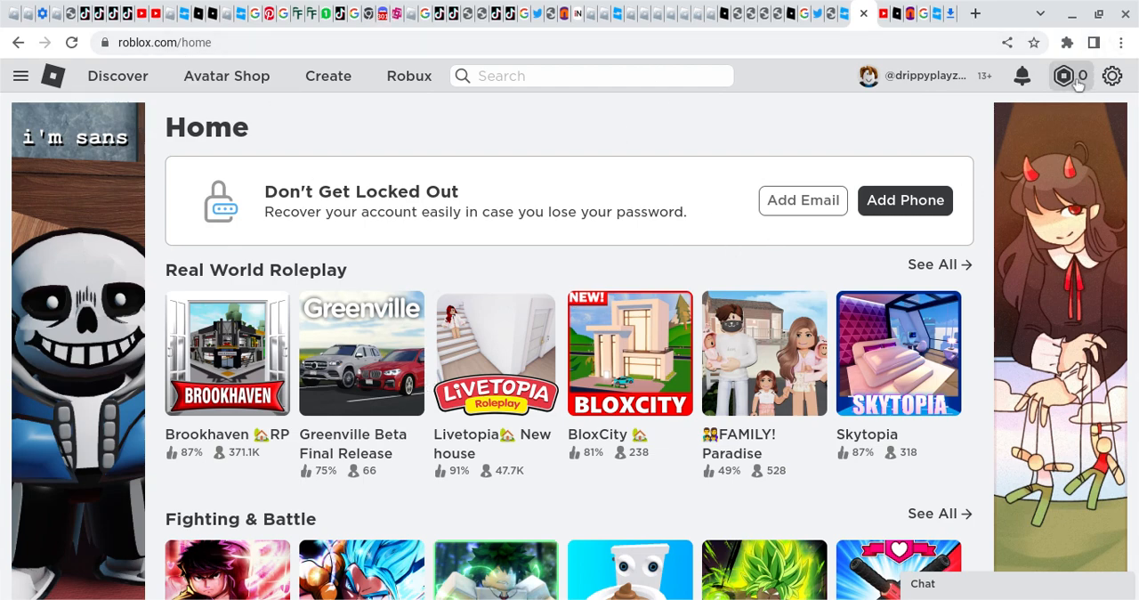
Step: Open your profile's Creations tab and scroll down to the starter experience
{"action": "left_click", "coordinate": [1064, 76]}
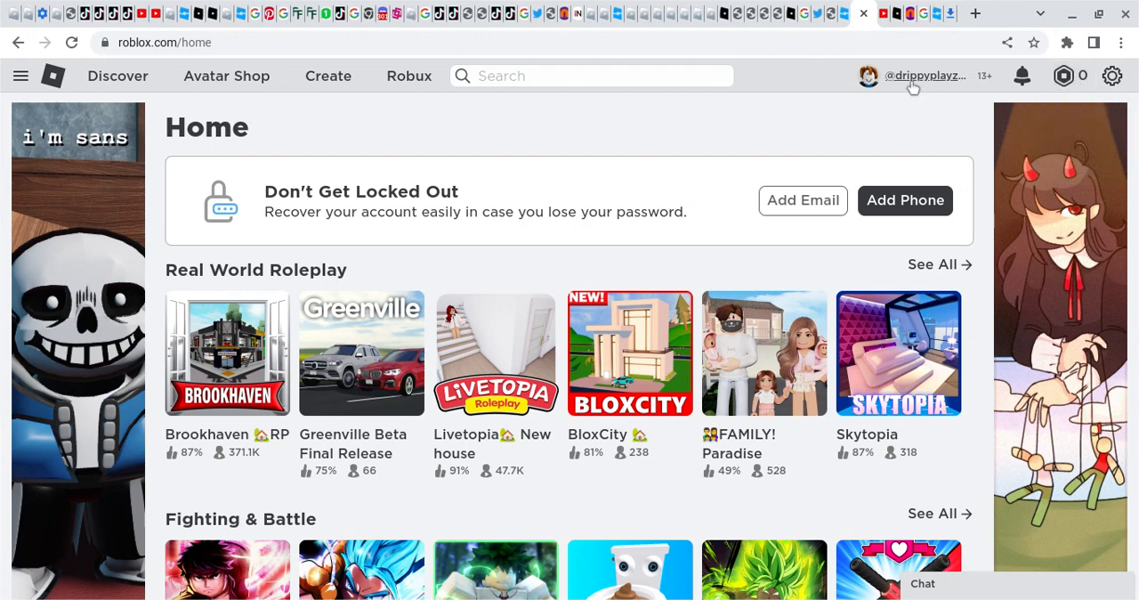
{"action": "mouse_move", "coordinate": [22, 75]}
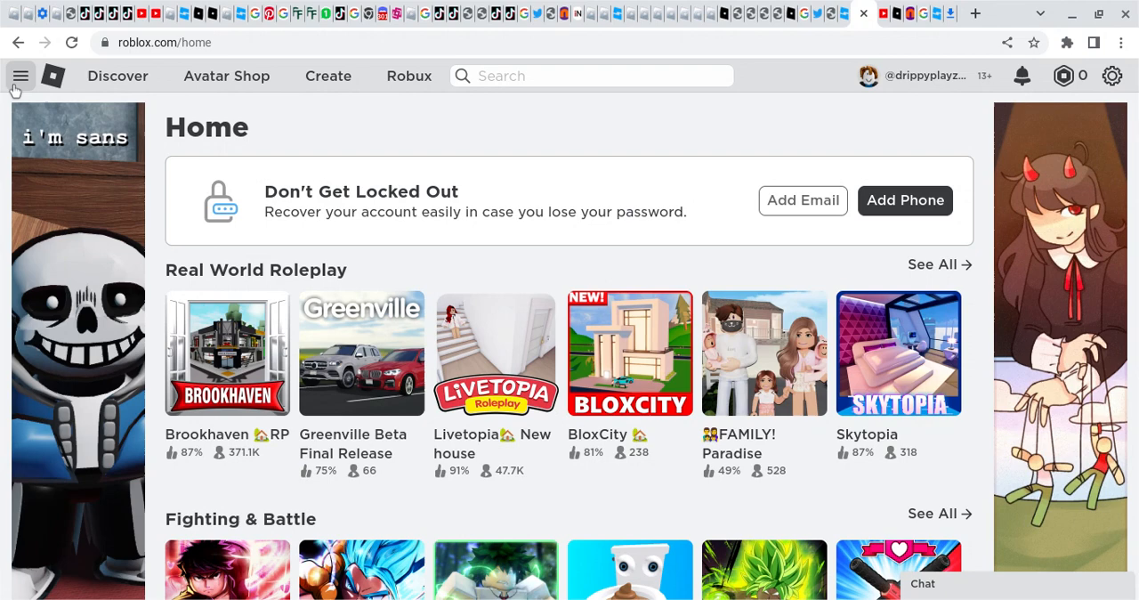
{"action": "mouse_move", "coordinate": [234, 179]}
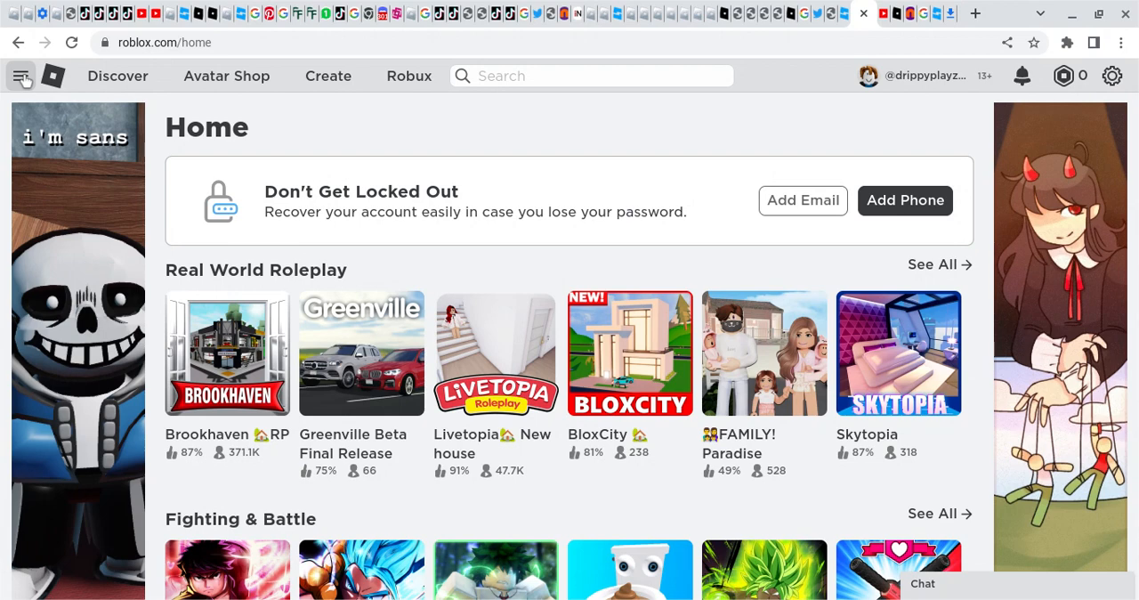
{"action": "left_click", "coordinate": [22, 75]}
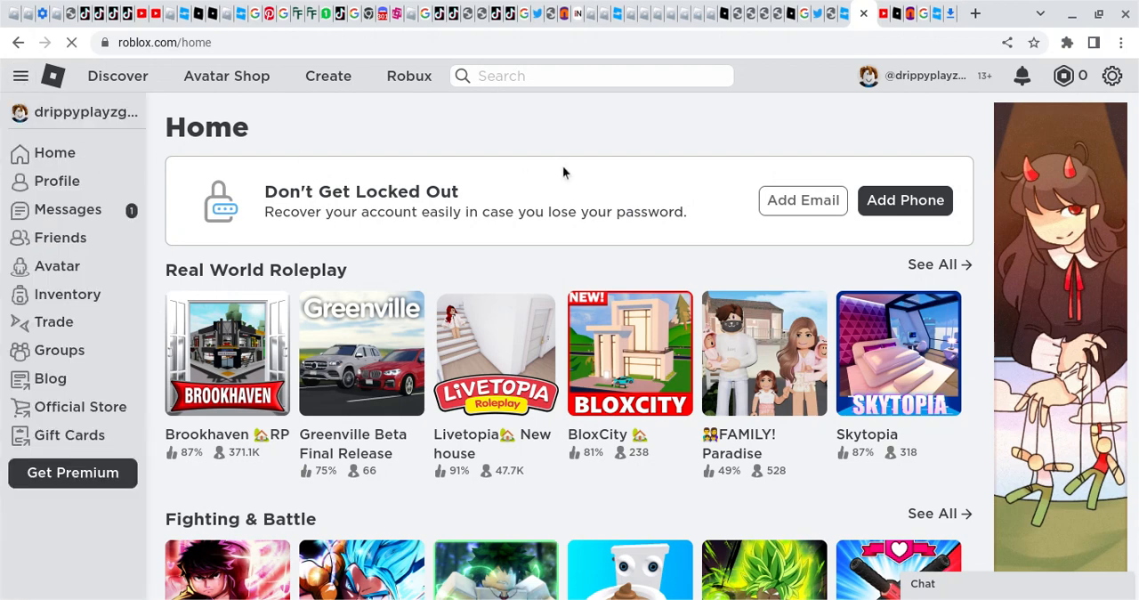
{"action": "mouse_move", "coordinate": [858, 124]}
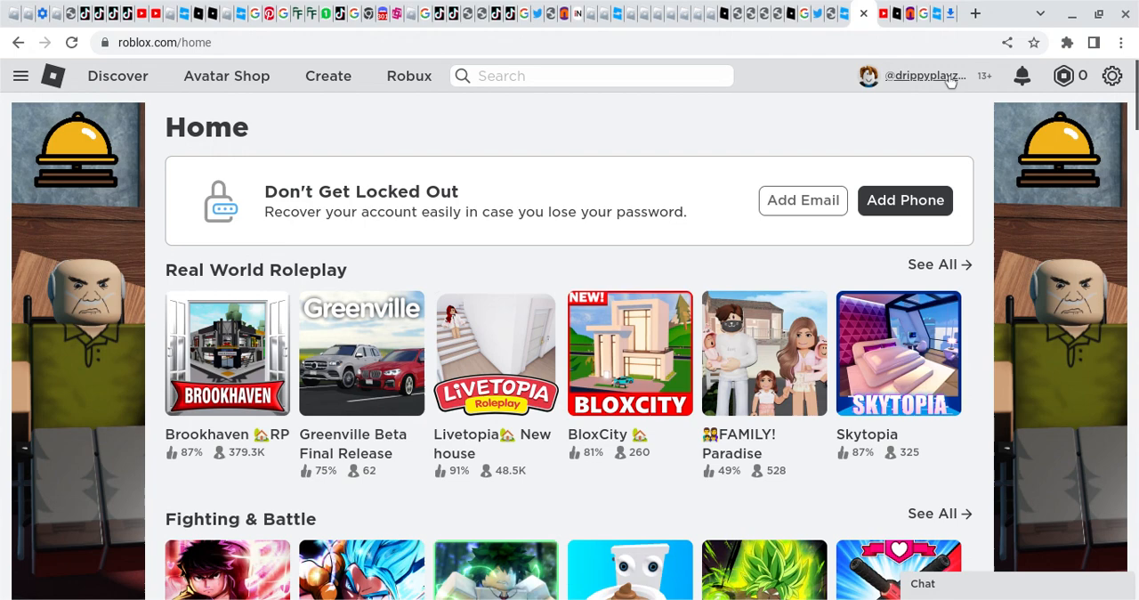
{"action": "left_click", "coordinate": [922, 75]}
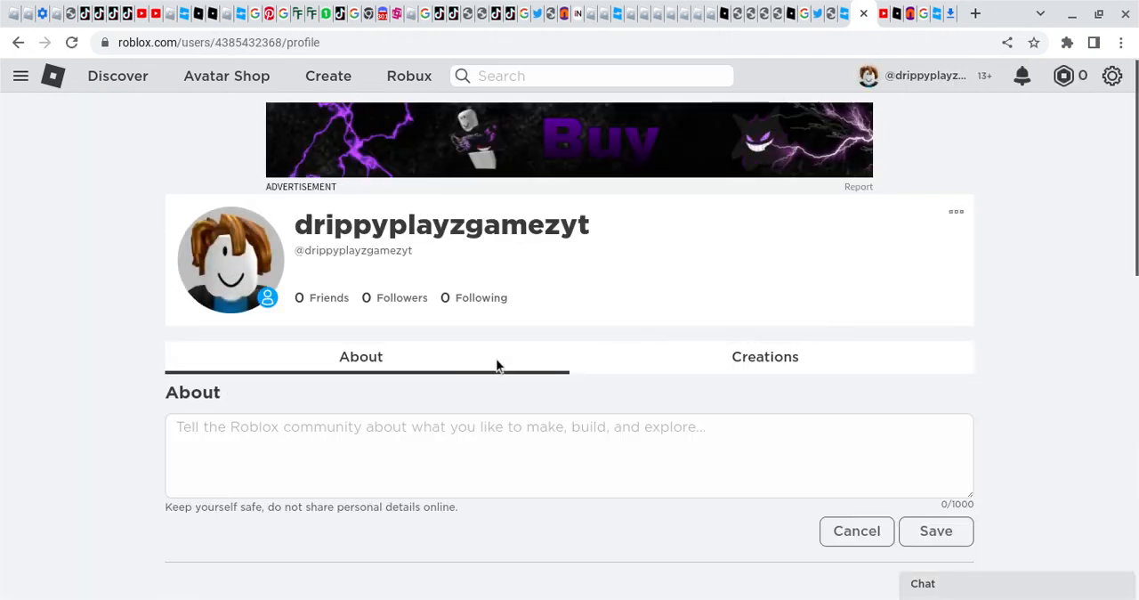
{"action": "mouse_move", "coordinate": [520, 284]}
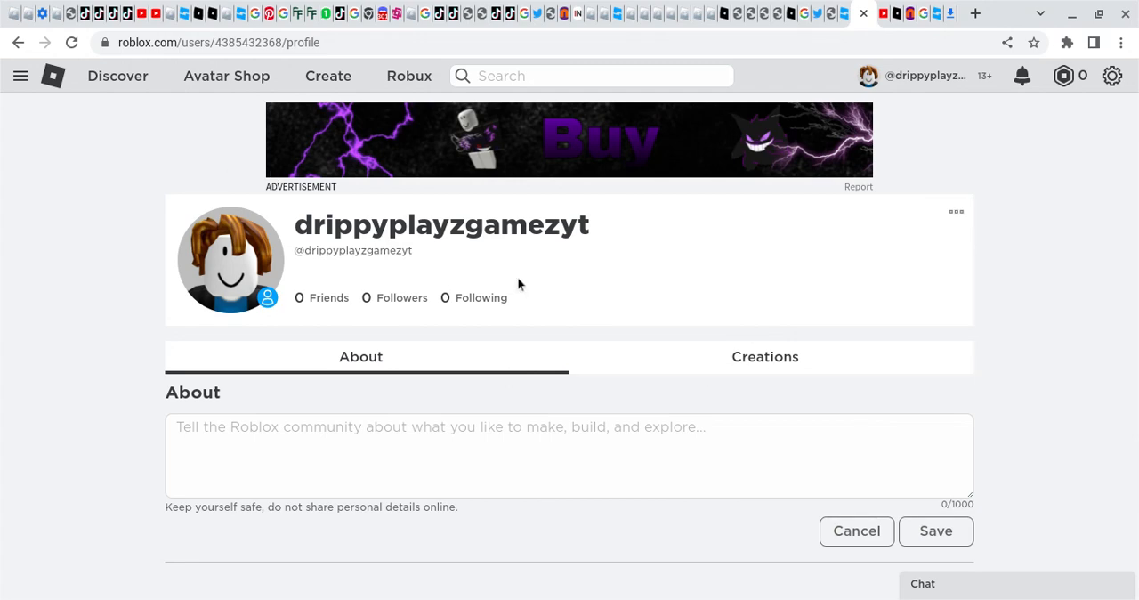
{"action": "double_click", "coordinate": [441, 225]}
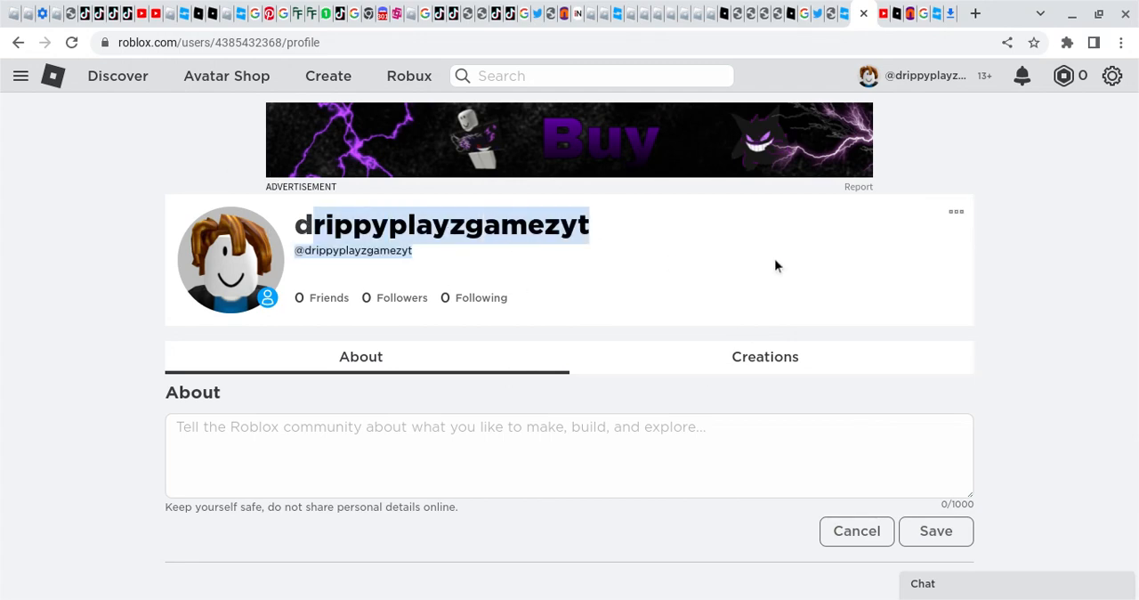
{"action": "left_click", "coordinate": [764, 356]}
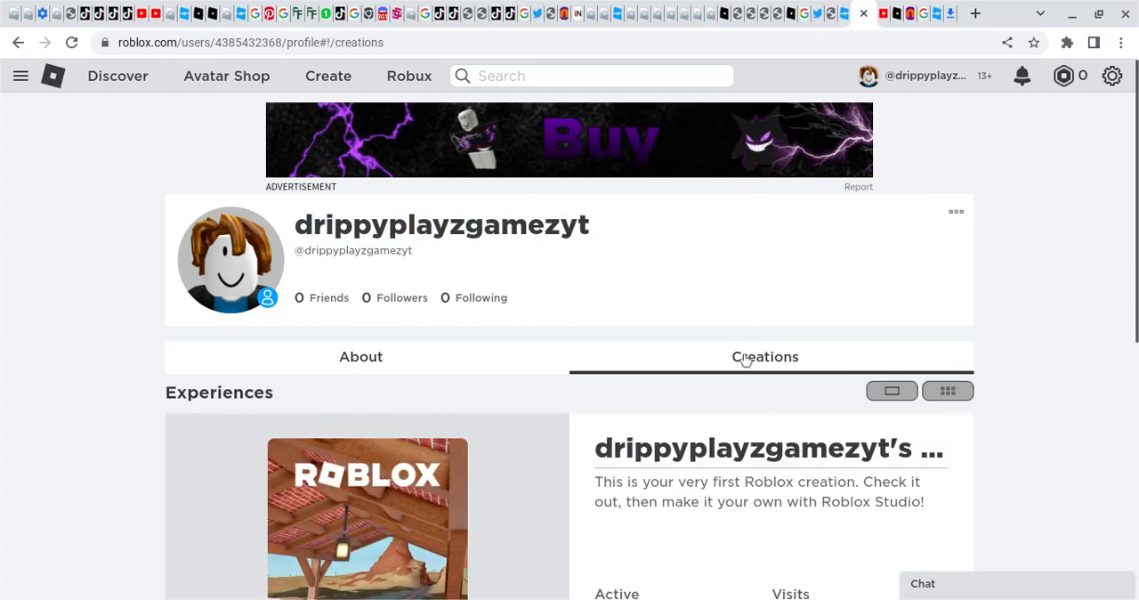
{"action": "scroll", "scroll_direction": "down", "scroll_amount": 3}
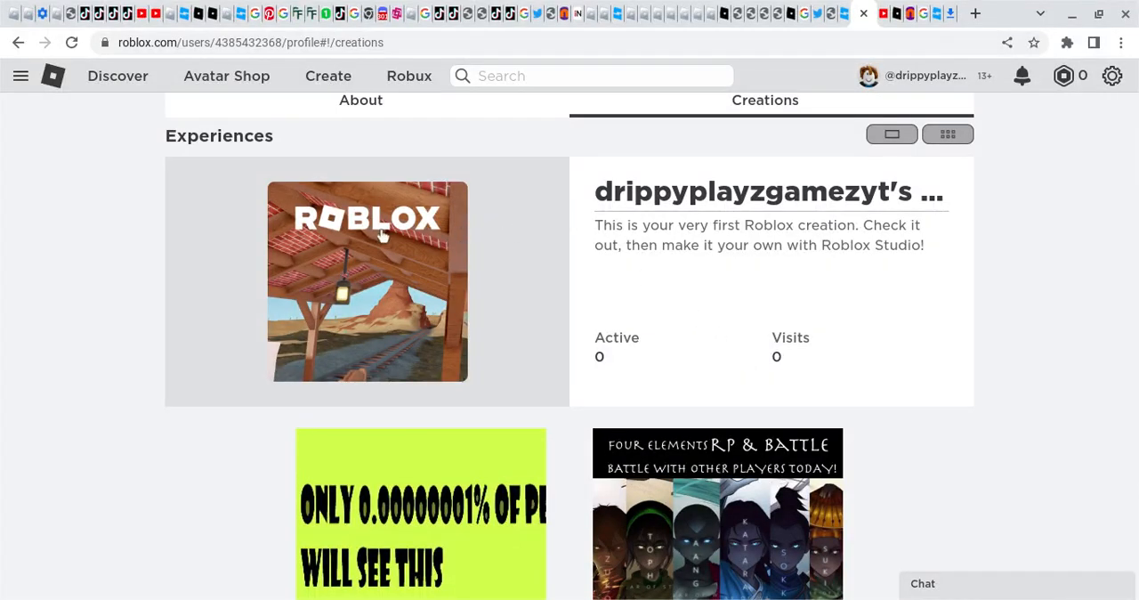
{"action": "mouse_move", "coordinate": [307, 302]}
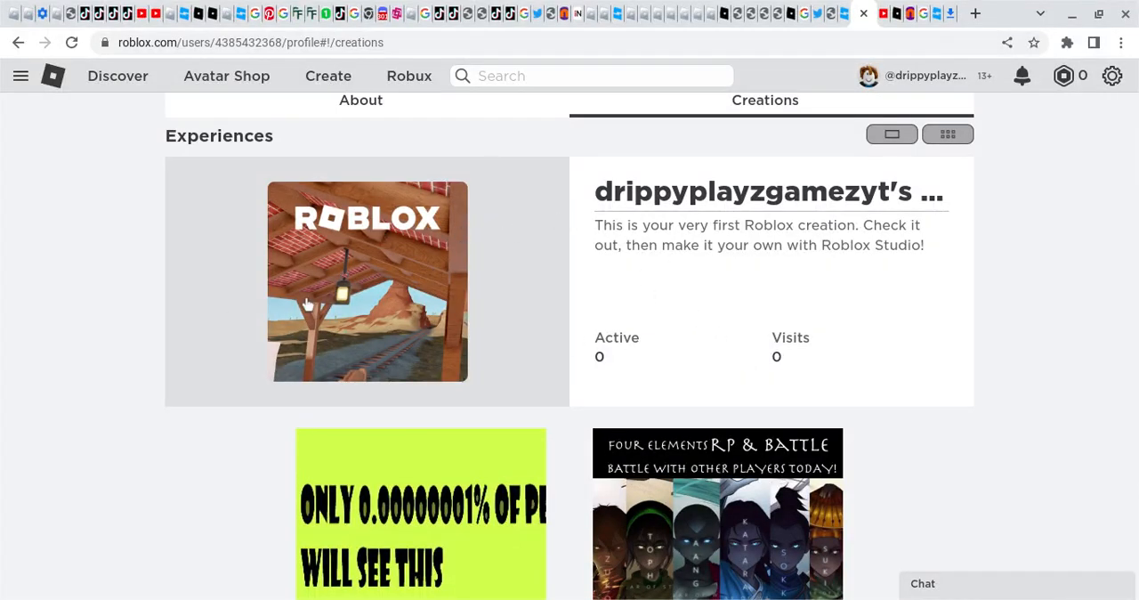
Step: Open the starter experience's page and choose Add Pass from its empty store
{"action": "left_click", "coordinate": [367, 281]}
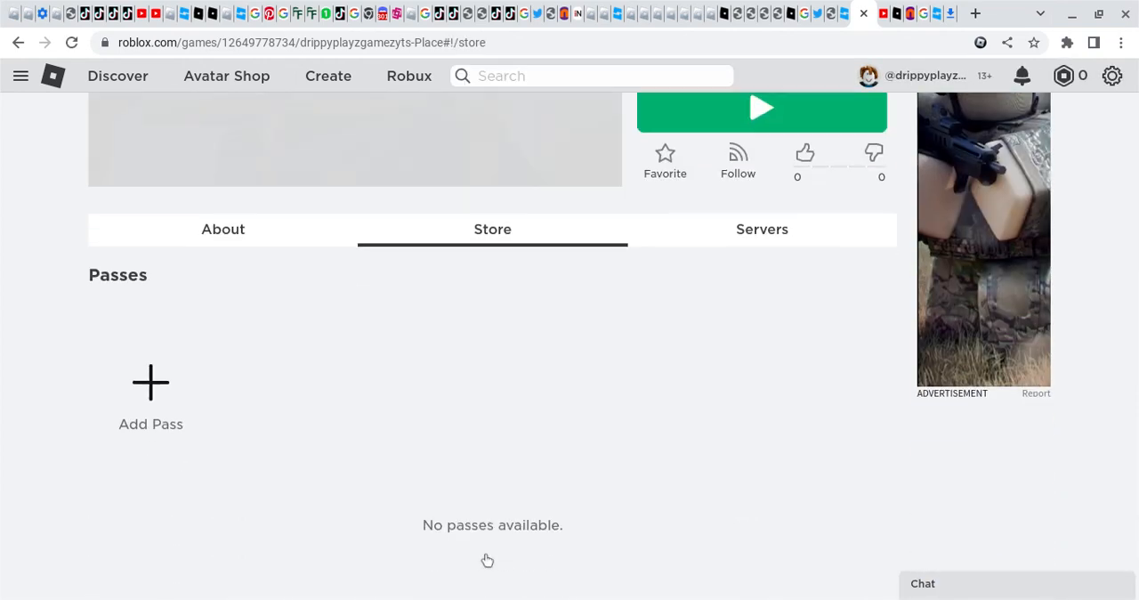
{"action": "left_click", "coordinate": [150, 383]}
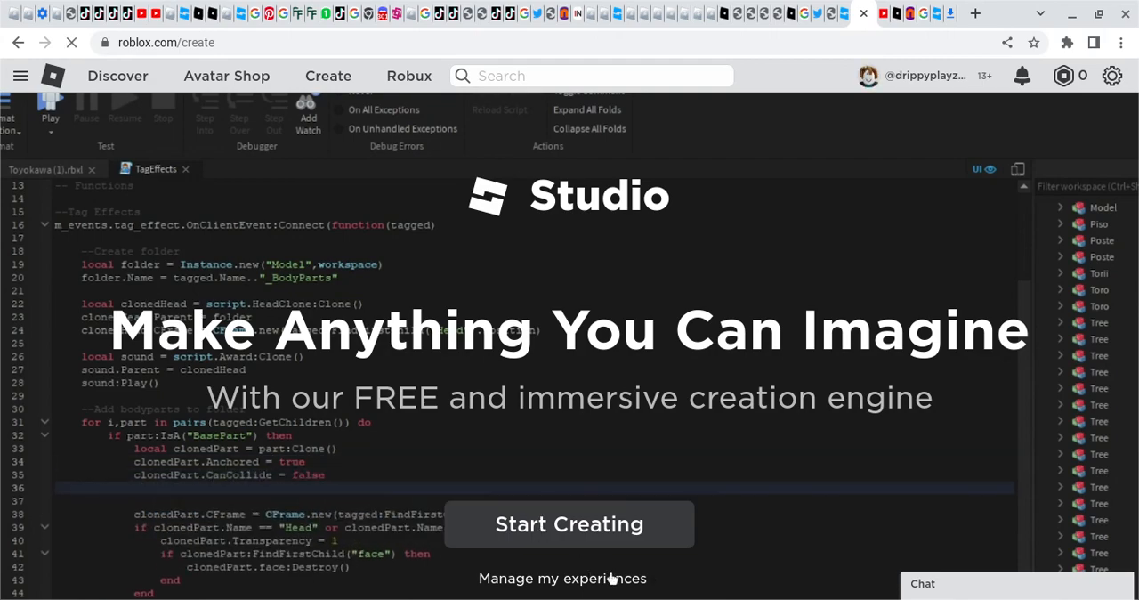
Step: Open the starter place's Associated Items and view its empty Passes tab
{"action": "left_click", "coordinate": [566, 578]}
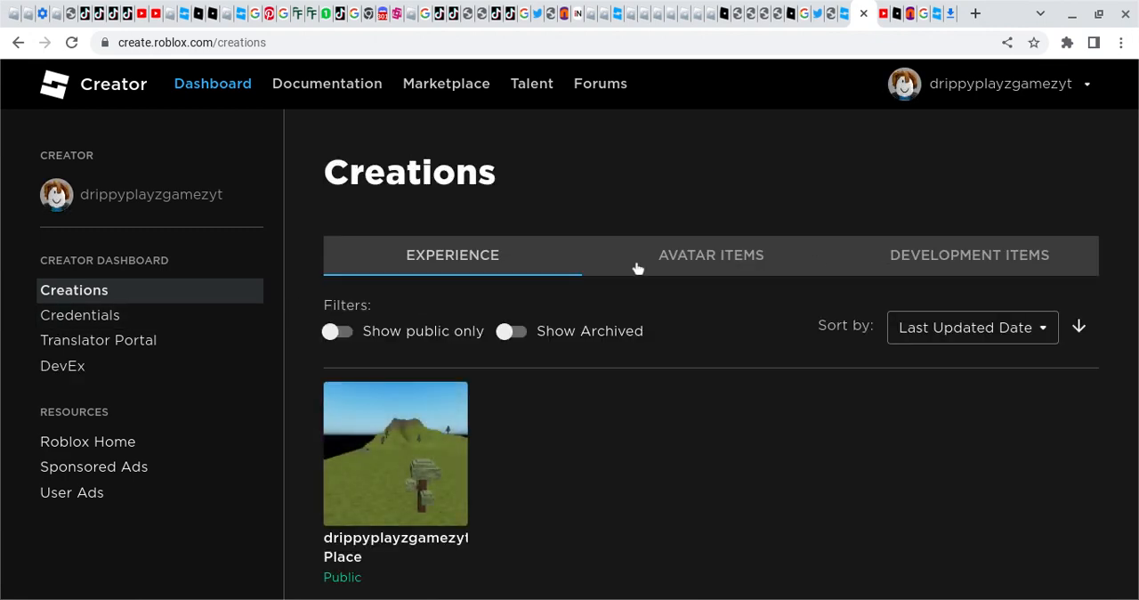
{"action": "left_click", "coordinate": [396, 454]}
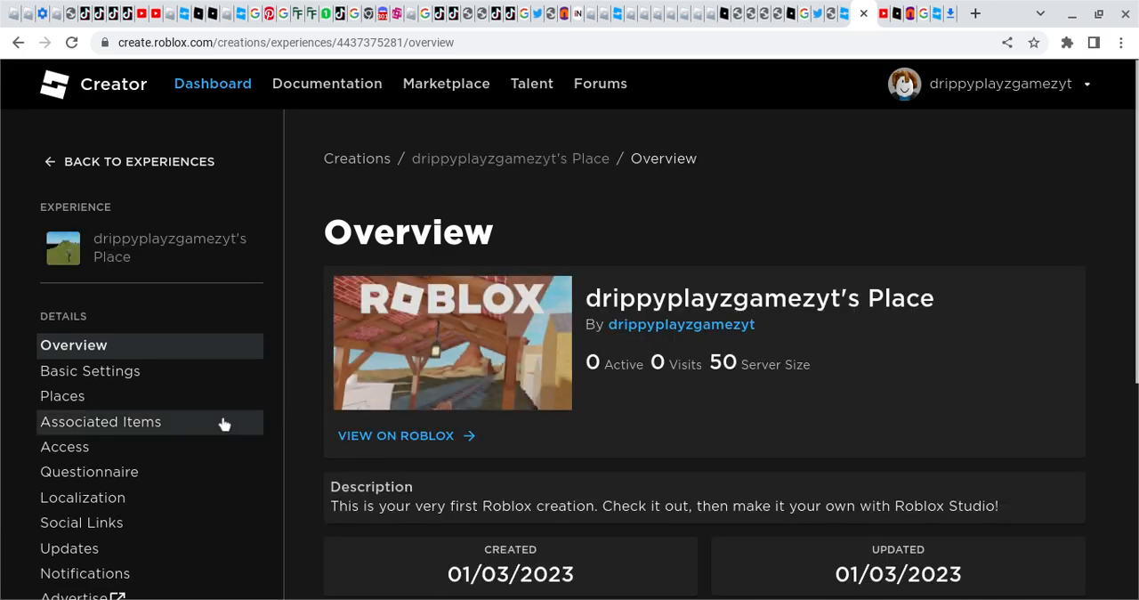
{"action": "left_click", "coordinate": [100, 422]}
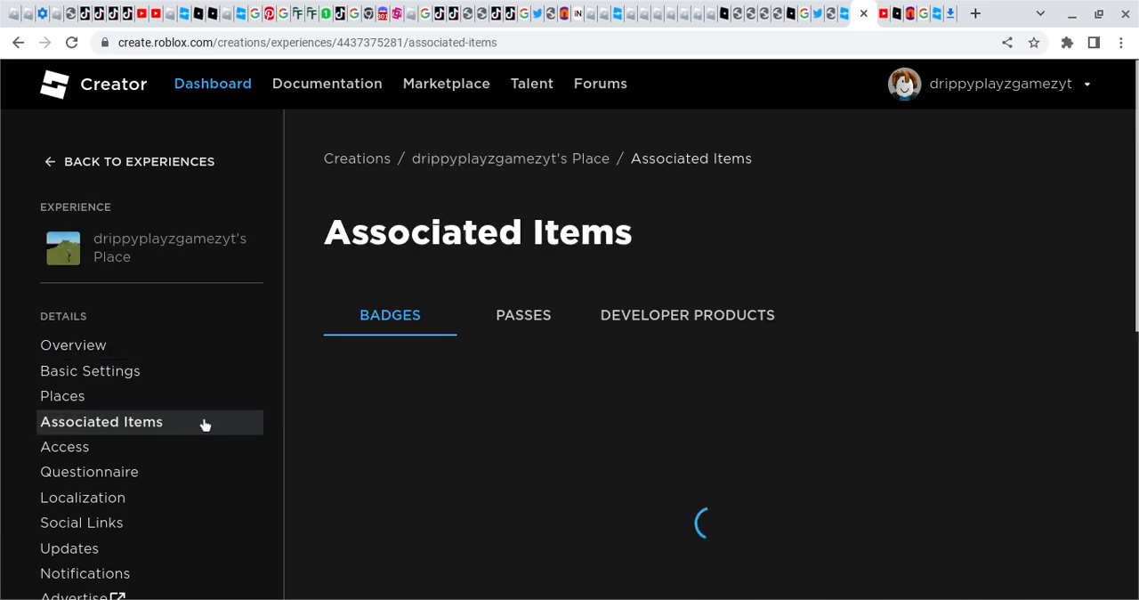
{"action": "left_click", "coordinate": [524, 315]}
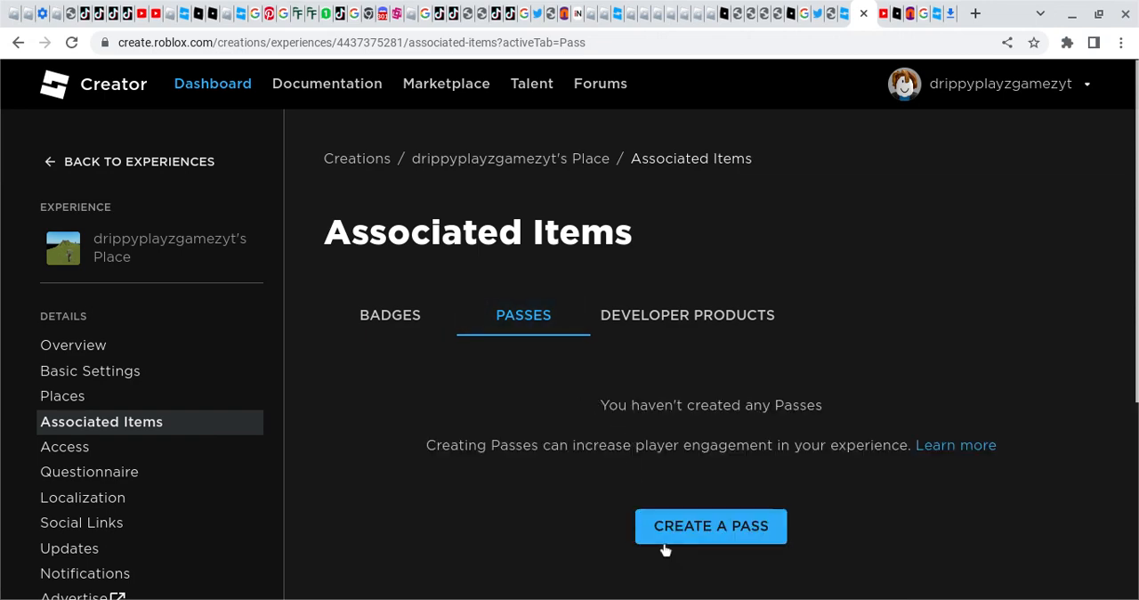
Step: Create the 'Sub to me' pass with an uploaded image and open its Sales page
{"action": "left_click", "coordinate": [710, 526]}
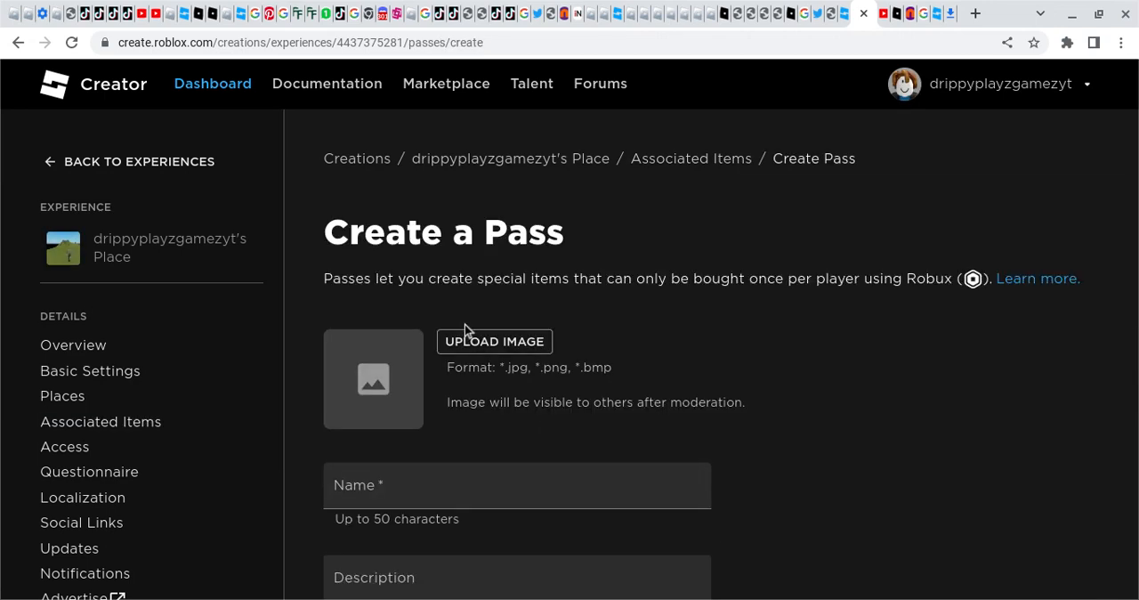
{"action": "mouse_move", "coordinate": [471, 348]}
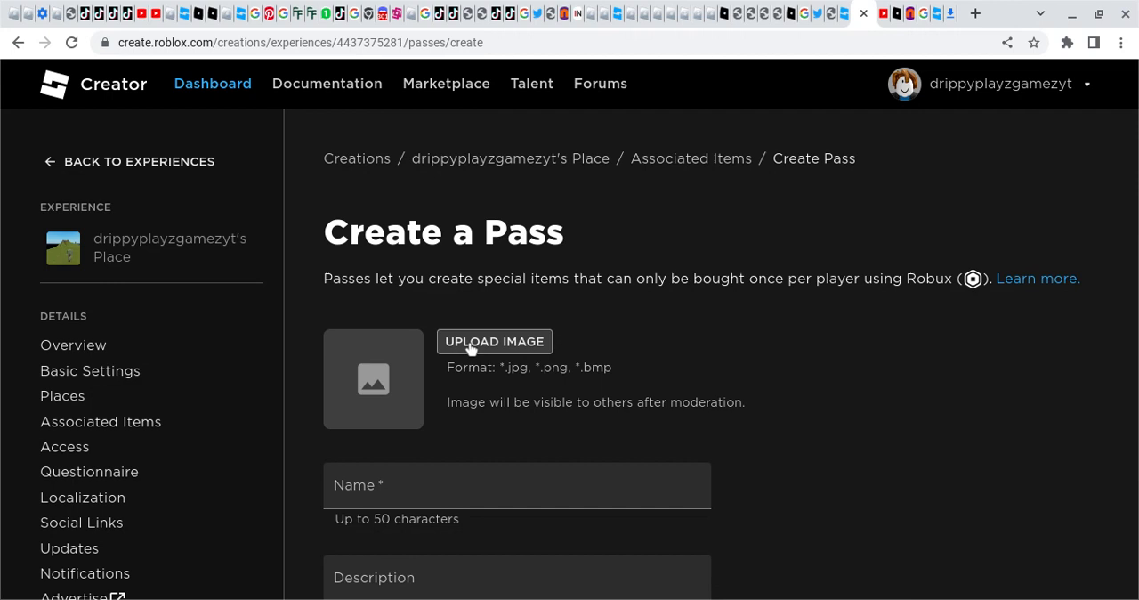
{"action": "left_click", "coordinate": [494, 341]}
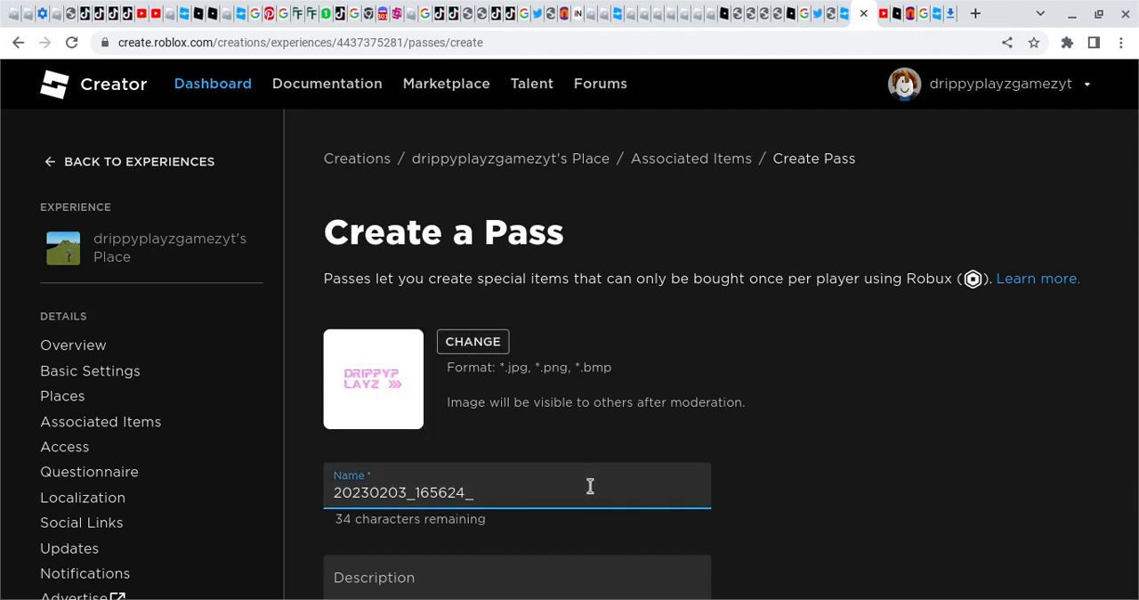
{"action": "type", "text": "S"}
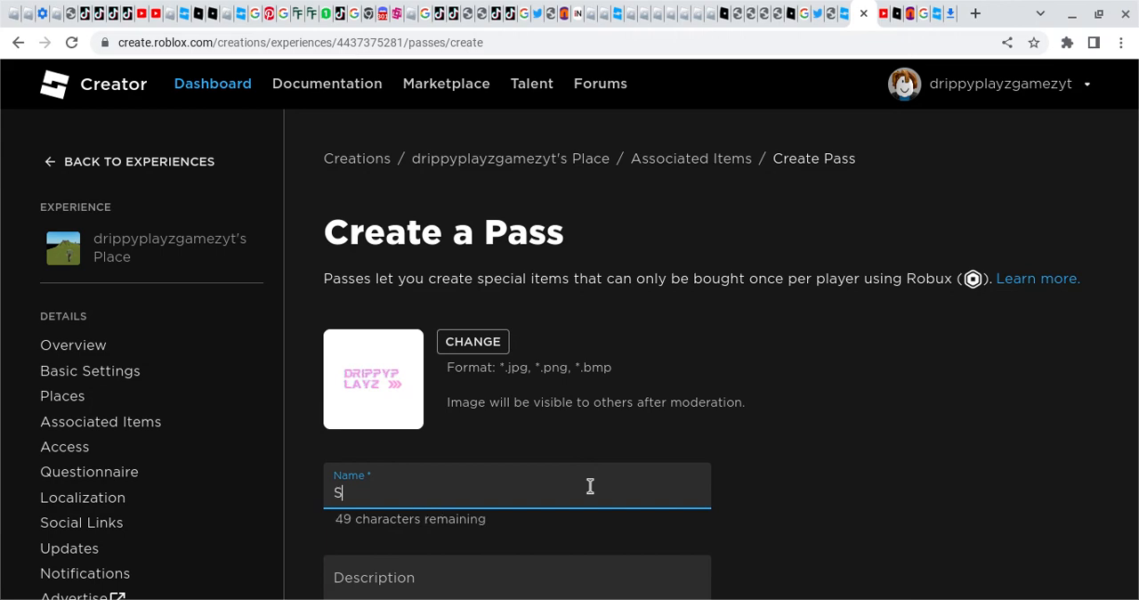
{"action": "type", "text": "ub to me"}
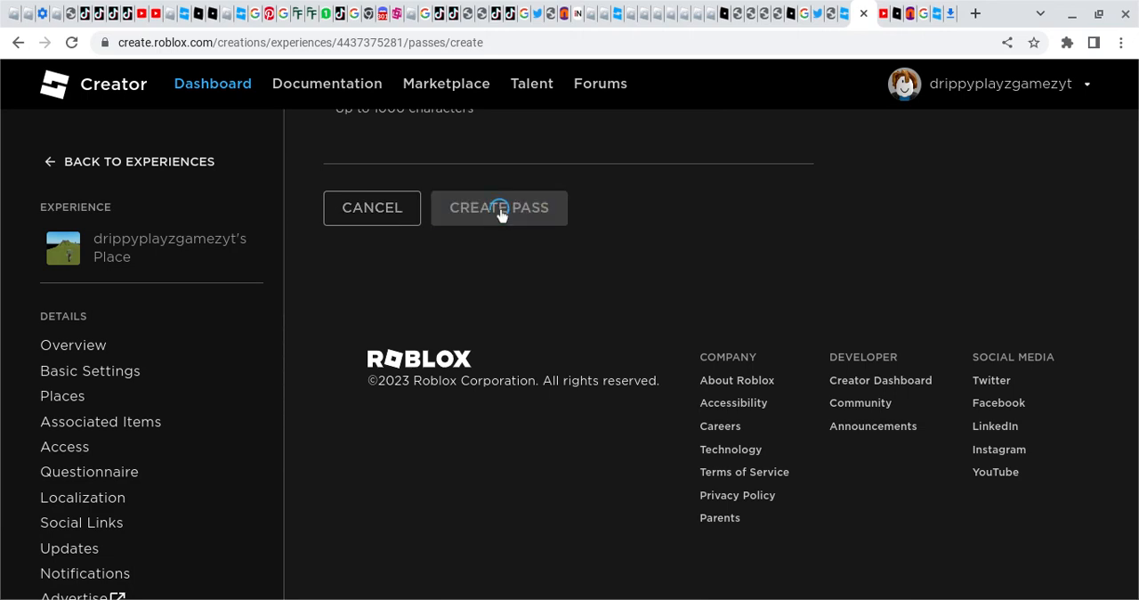
{"action": "left_click", "coordinate": [499, 207]}
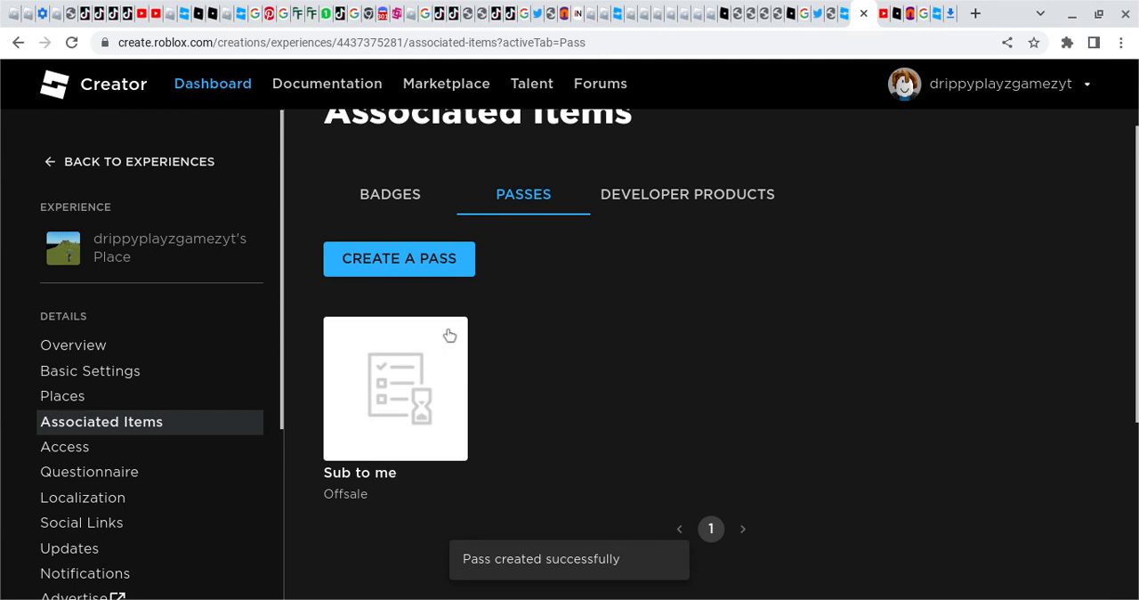
{"action": "left_click", "coordinate": [395, 388]}
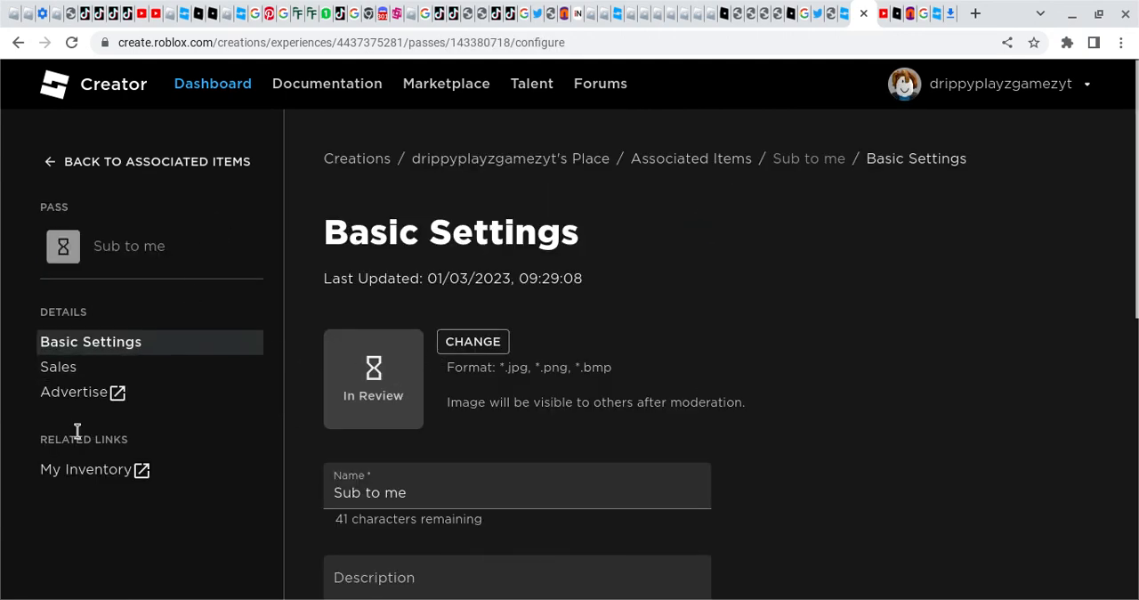
{"action": "left_click", "coordinate": [57, 367]}
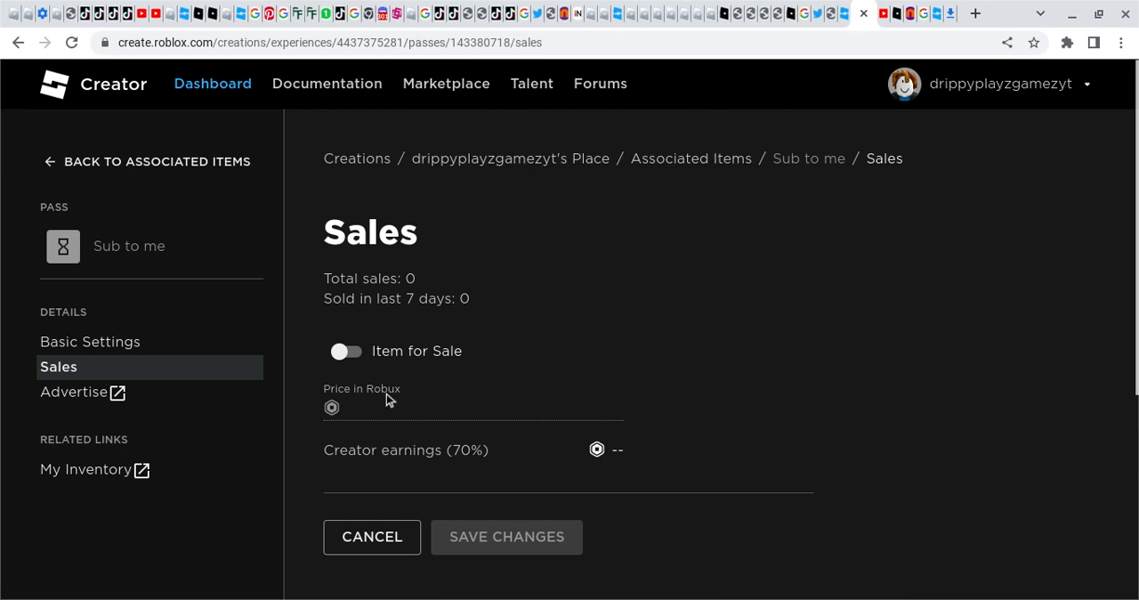
Step: Switch on Item for Sale, set the price to 5 Robux, and save
{"action": "left_click", "coordinate": [345, 350]}
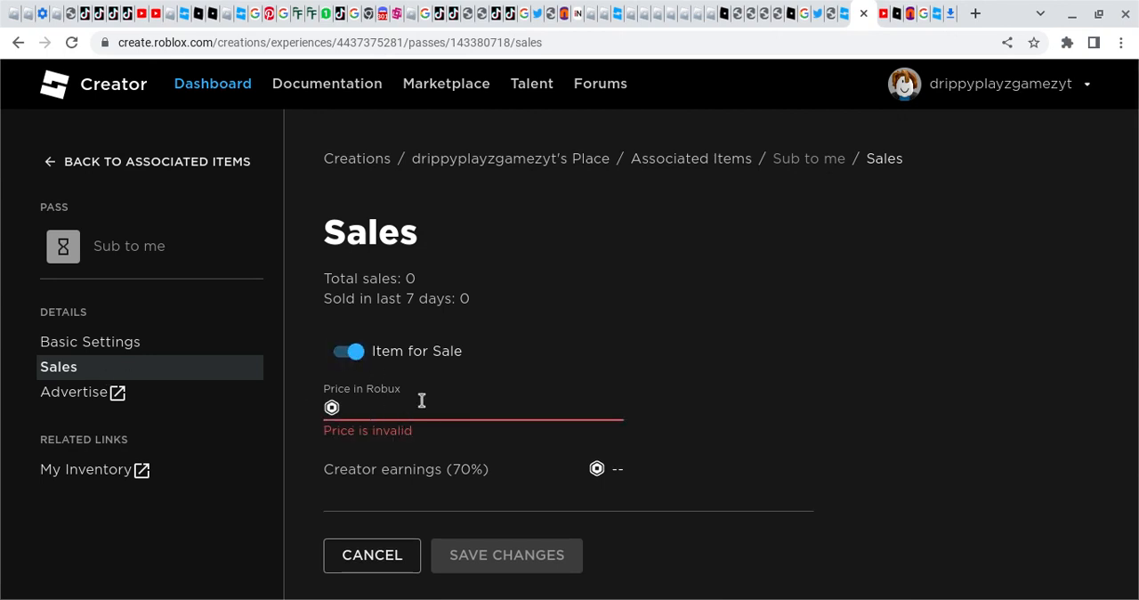
{"action": "type", "text": "1000"}
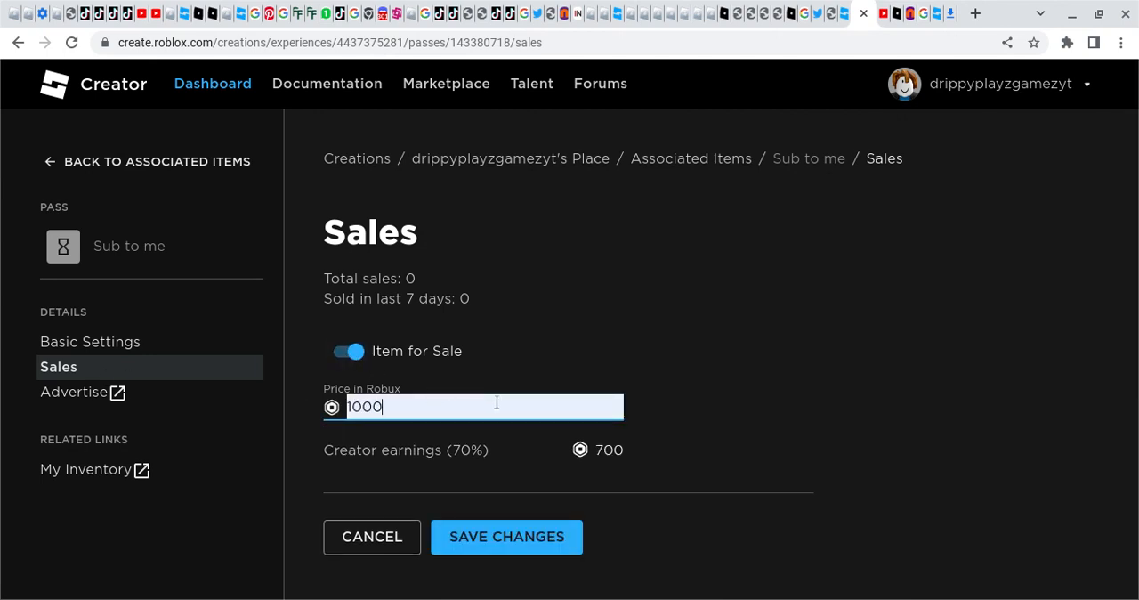
{"action": "type", "text": "100"}
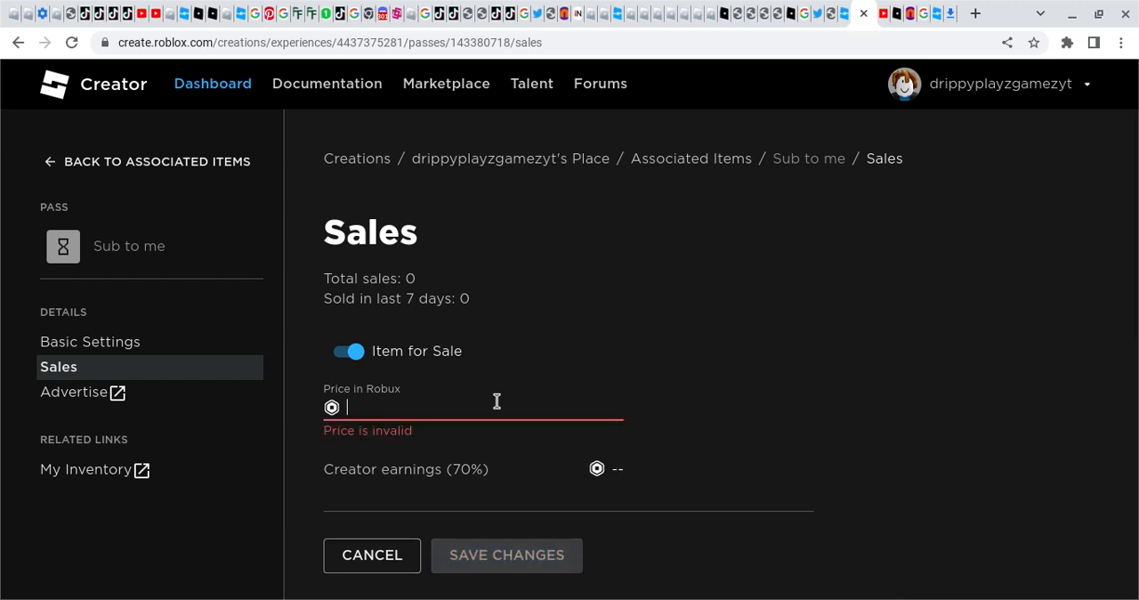
{"action": "left_click", "coordinate": [506, 554]}
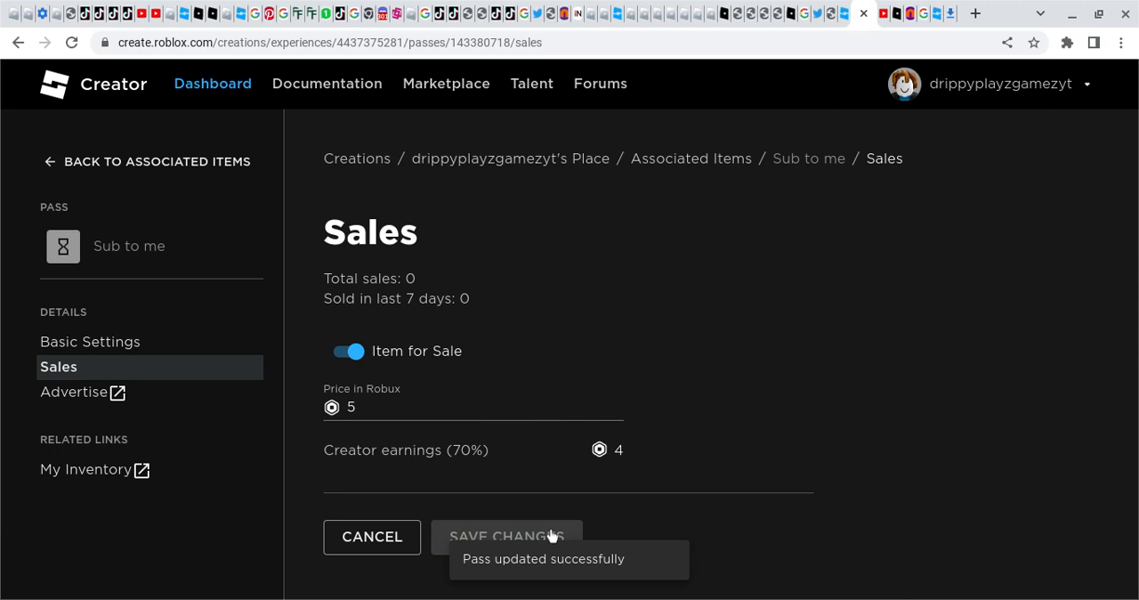
{"action": "mouse_move", "coordinate": [808, 407]}
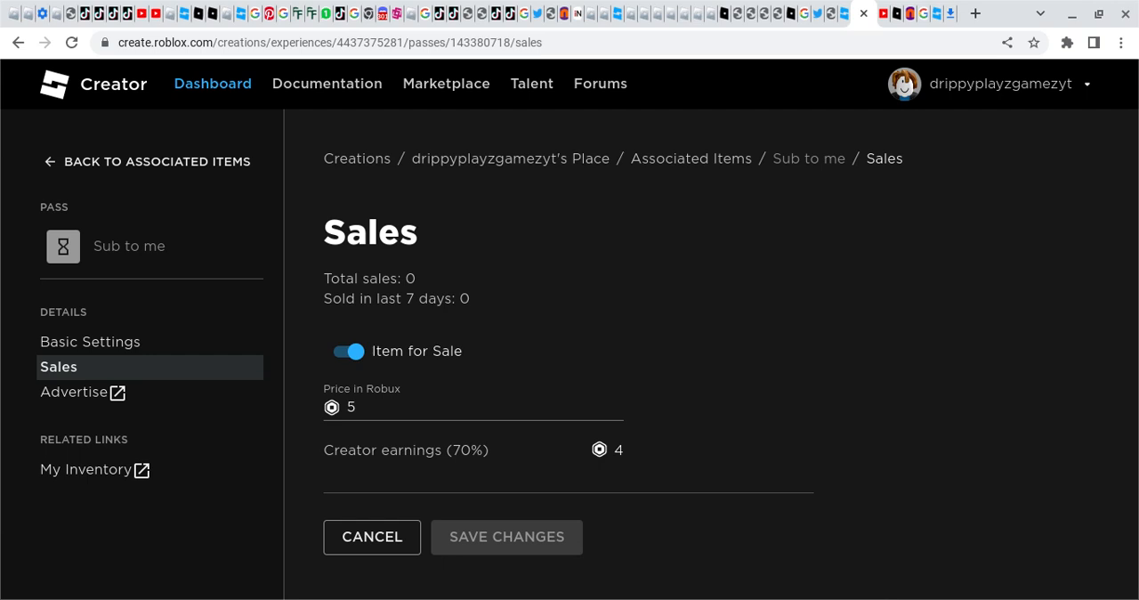
{"action": "mouse_move", "coordinate": [851, 594]}
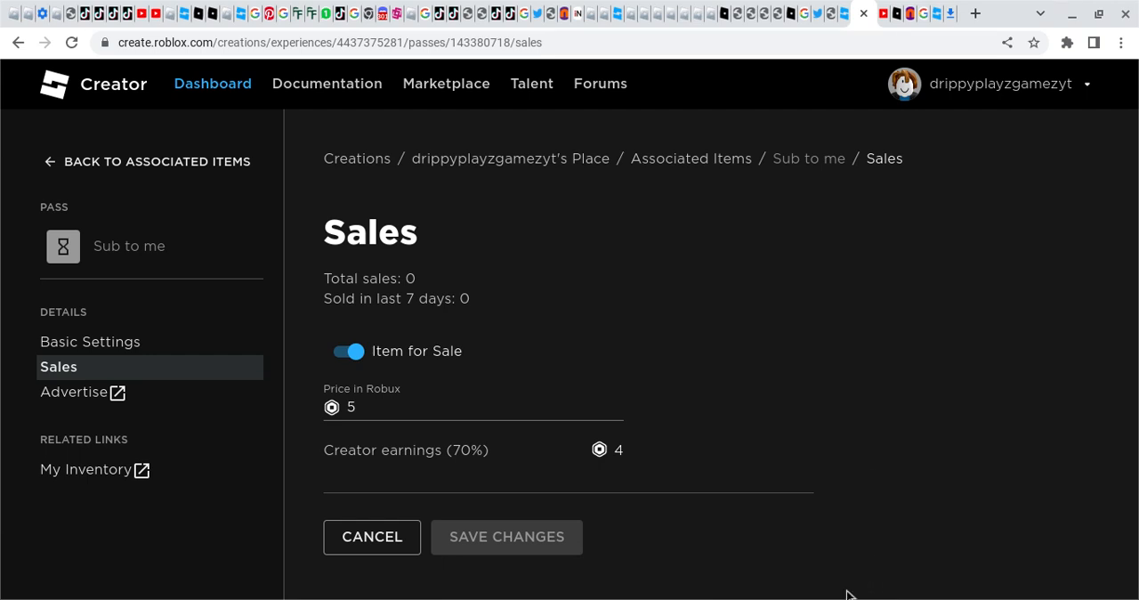